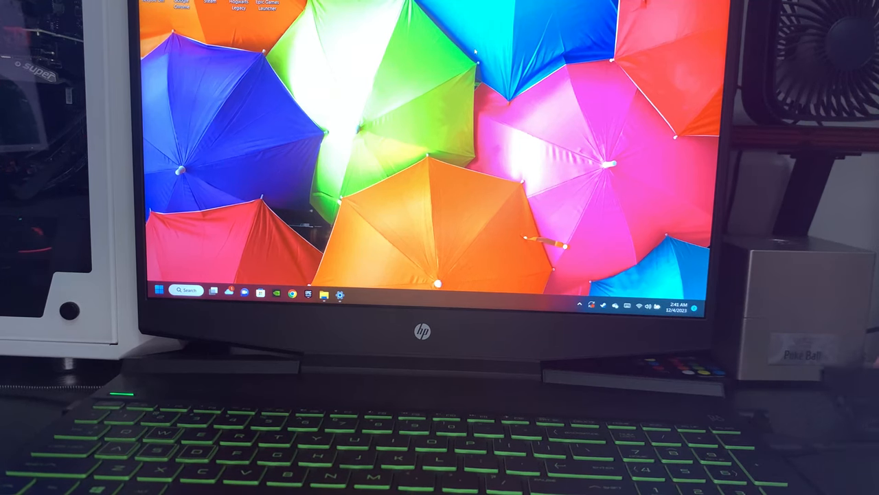
# - Show This PC with Windows (C:) 237 GB and Samsung SSD (D:) 1.81 TB drives
pyautogui.click(324, 294)
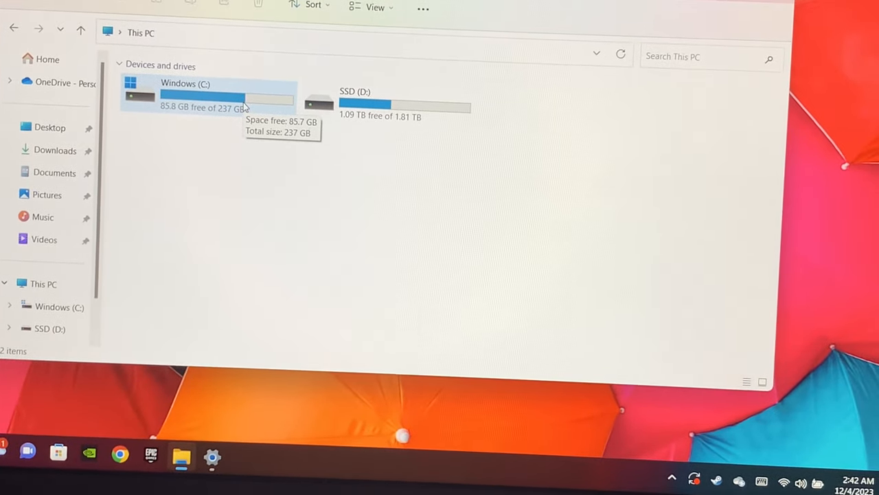
pyautogui.moveTo(264, 136)
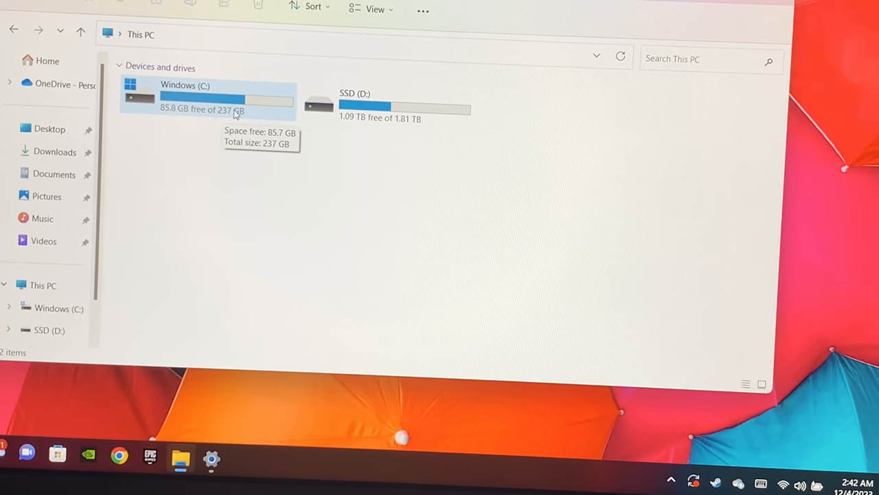
pyautogui.moveTo(404, 130)
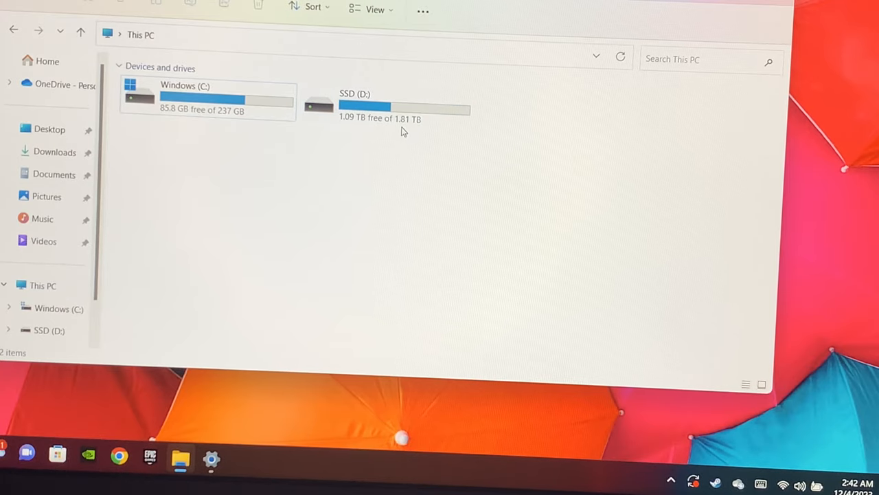
pyautogui.moveTo(382, 118)
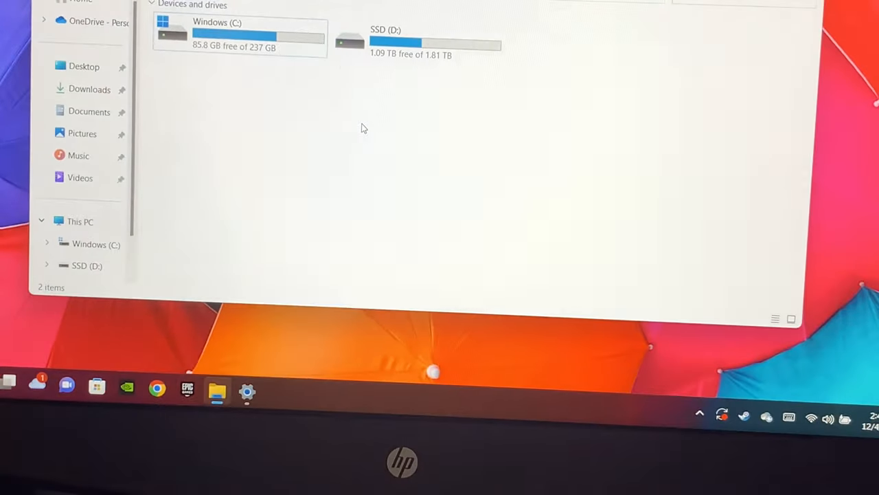
pyautogui.rightClick(363, 131)
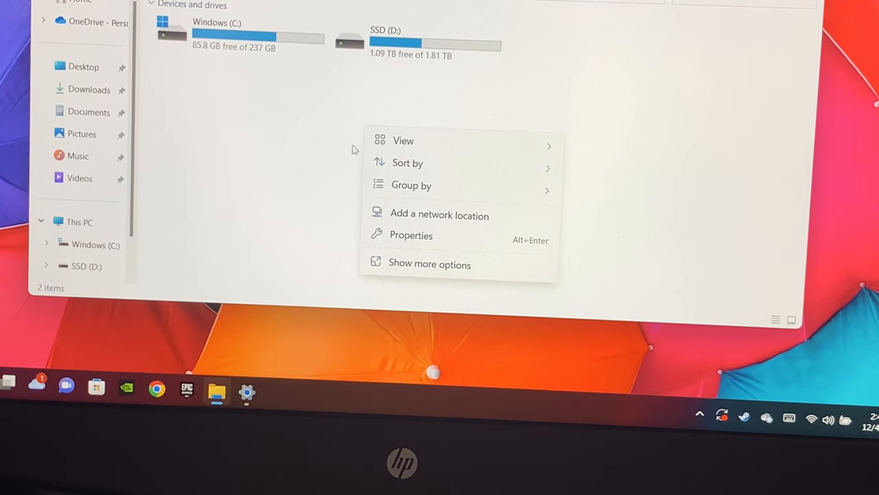
pyautogui.click(261, 68)
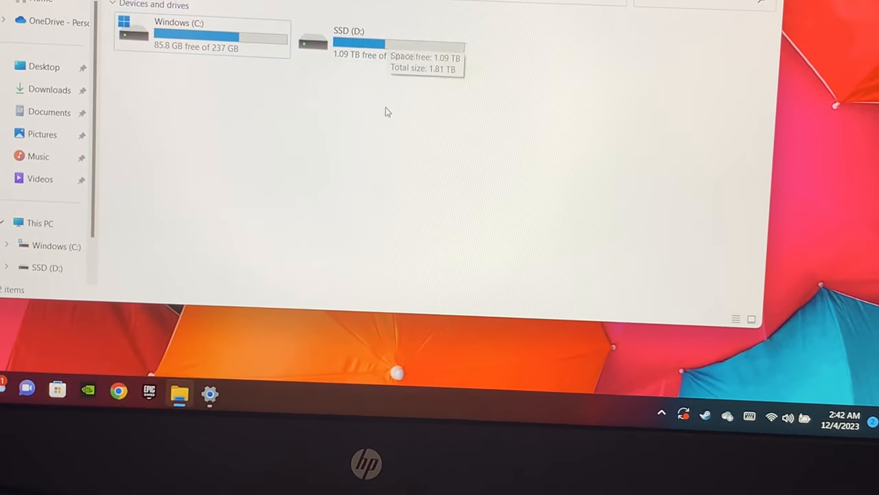
pyautogui.moveTo(209, 94)
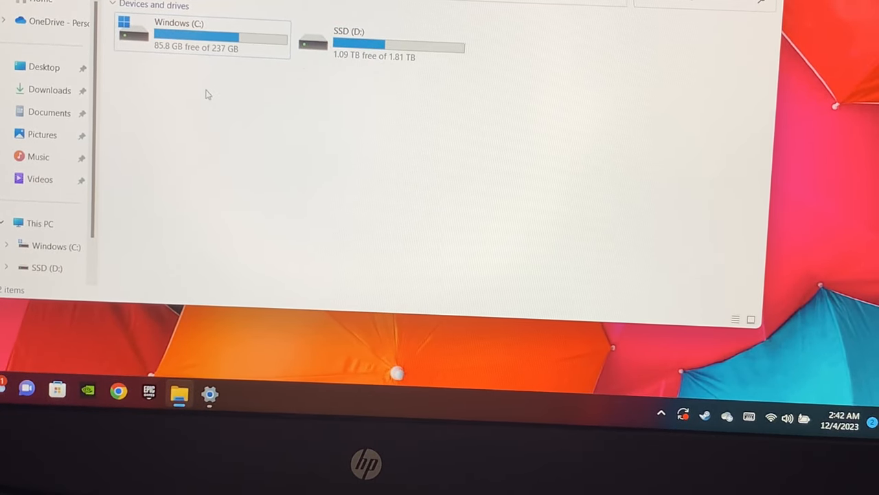
pyautogui.moveTo(295, 137)
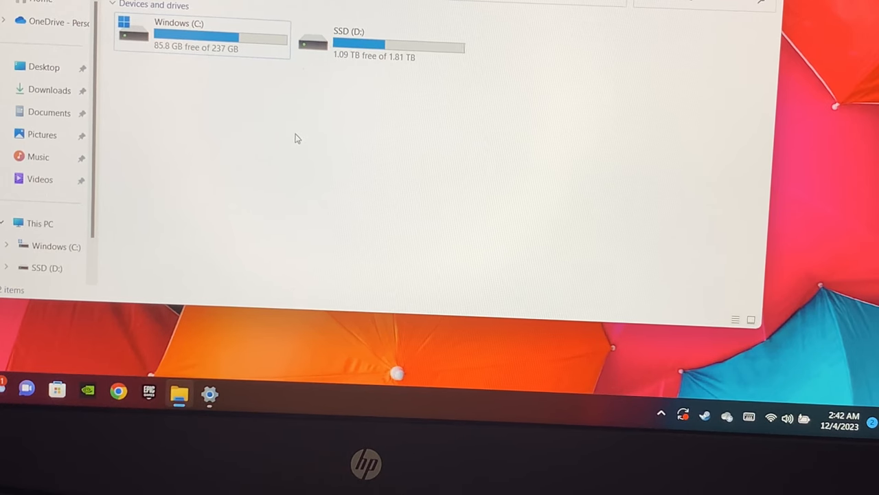
pyautogui.moveTo(478, 182)
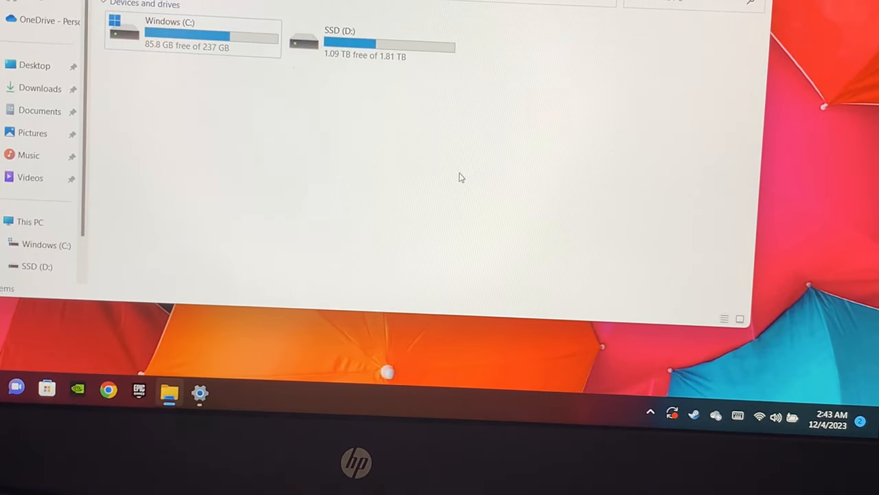
pyautogui.click(370, 43)
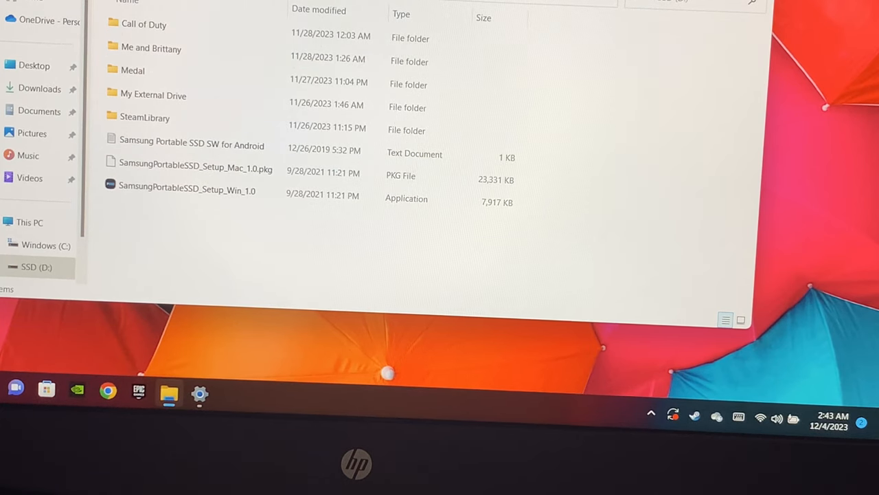
pyautogui.click(30, 223)
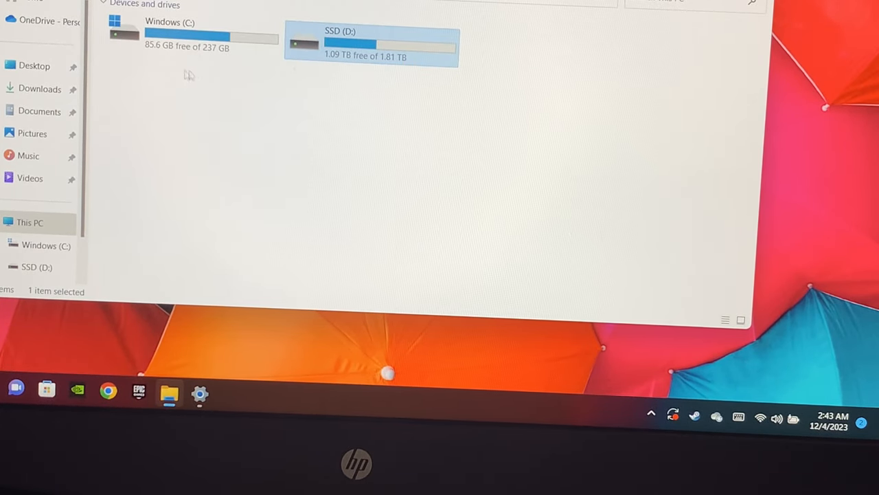
pyautogui.moveTo(270, 119)
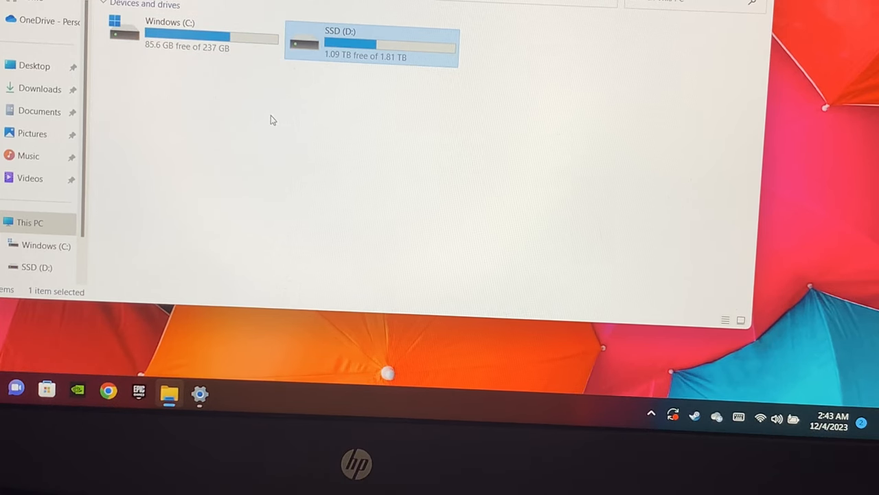
pyautogui.moveTo(274, 121)
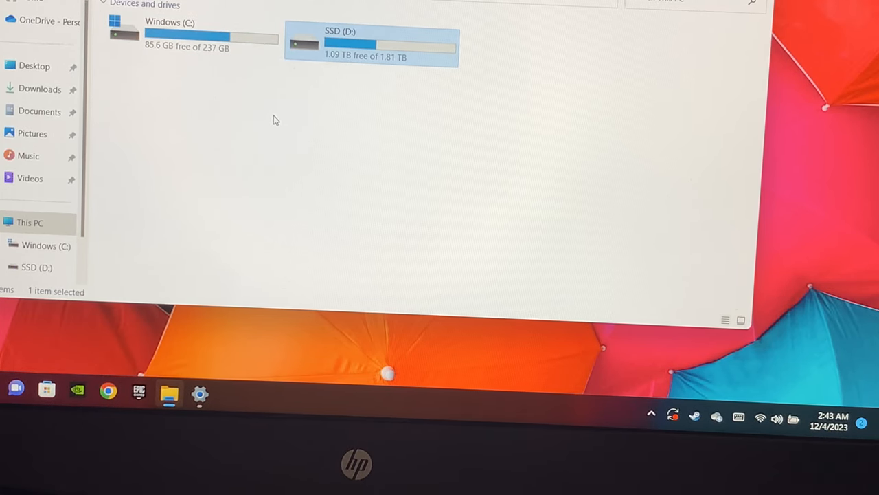